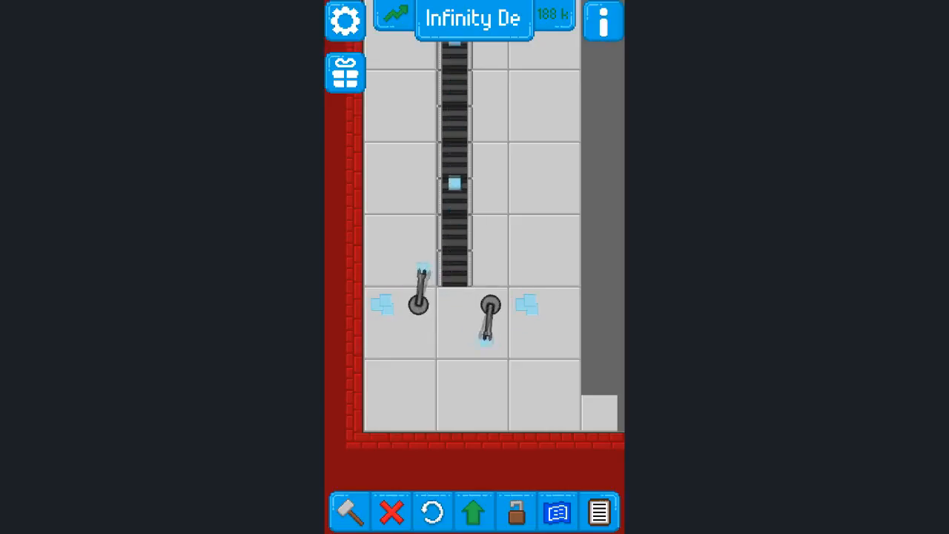
- Open the assembly line list showing lines Nr.4 through Nr.7
left_click(599, 512)
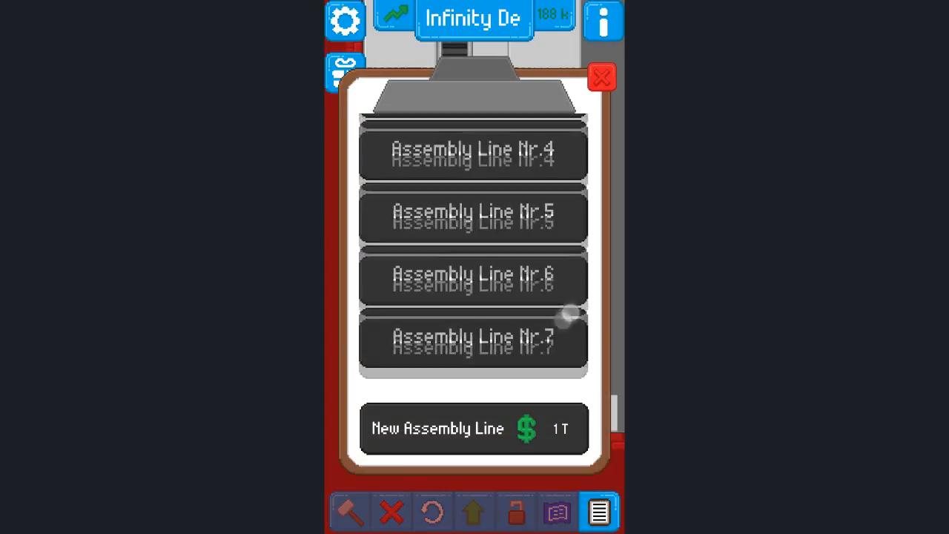
- Switch to the clock crafter line and pick Robotic Arm from the build catalogue
left_click(601, 76)
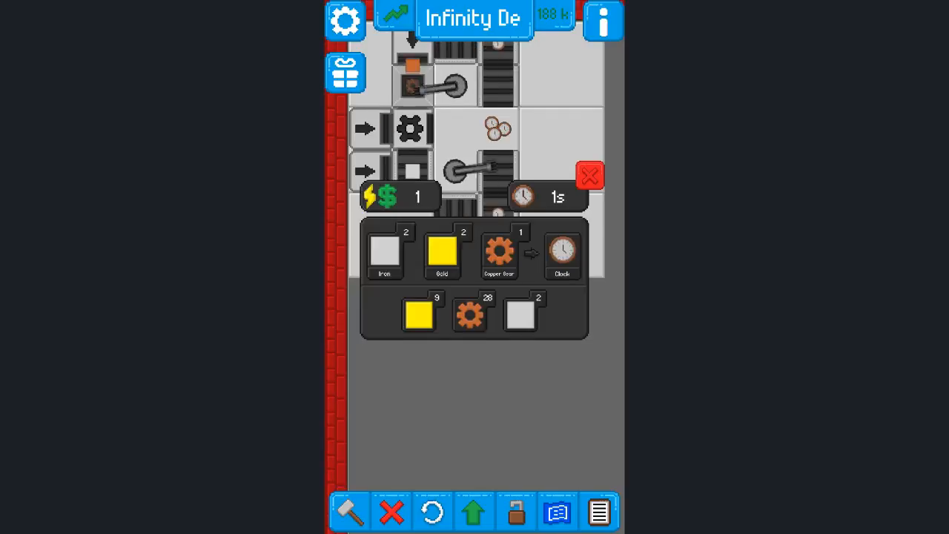
left_click(590, 175)
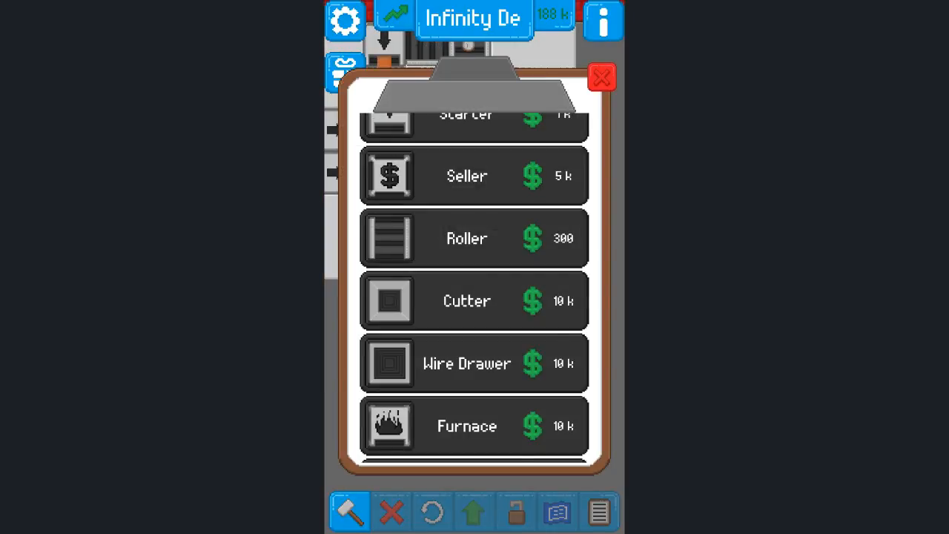
scroll("down", 3)
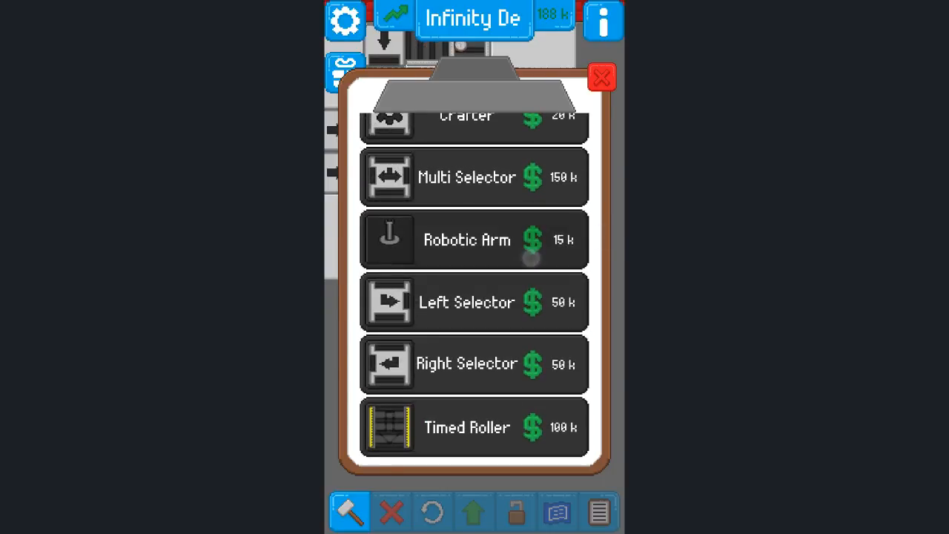
left_click(473, 239)
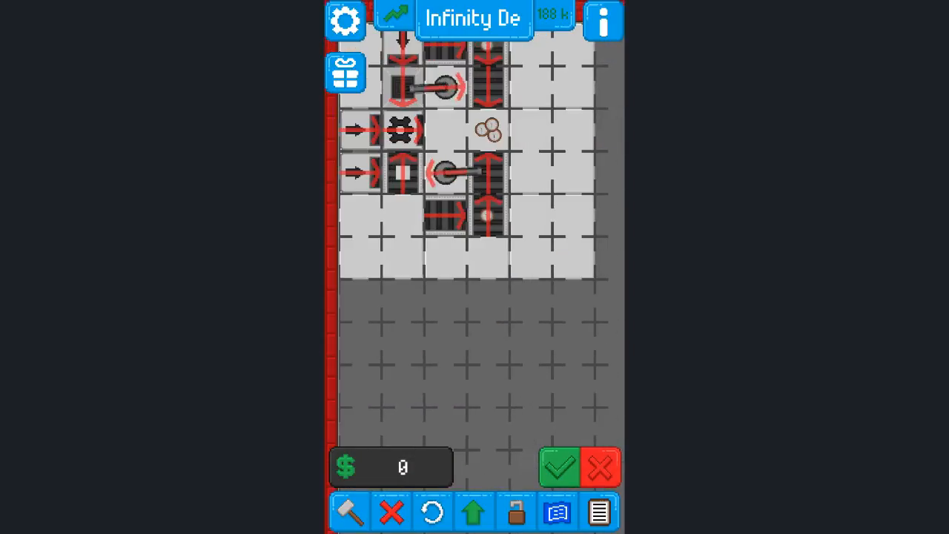
- Confirm the arm placement and switch to the large factory line full of robotic arms
left_click(559, 467)
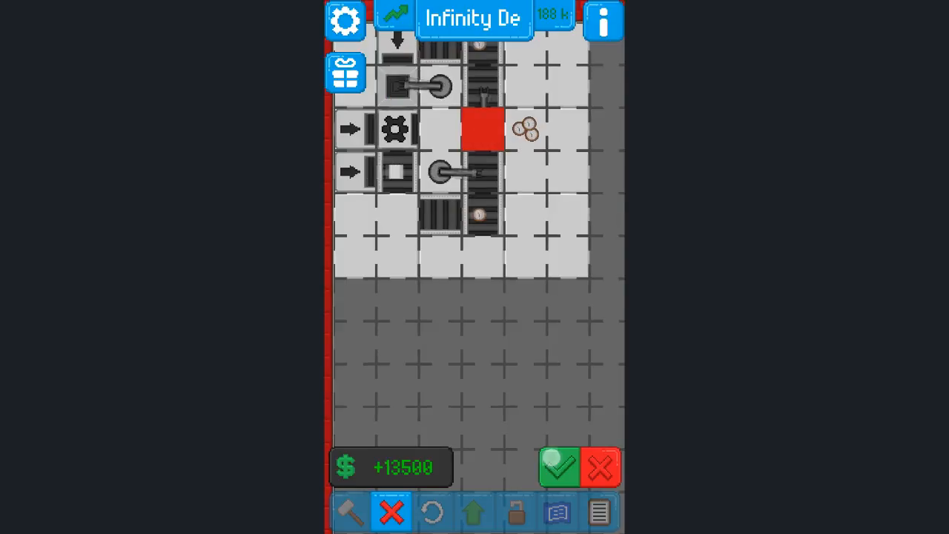
left_click(598, 511)
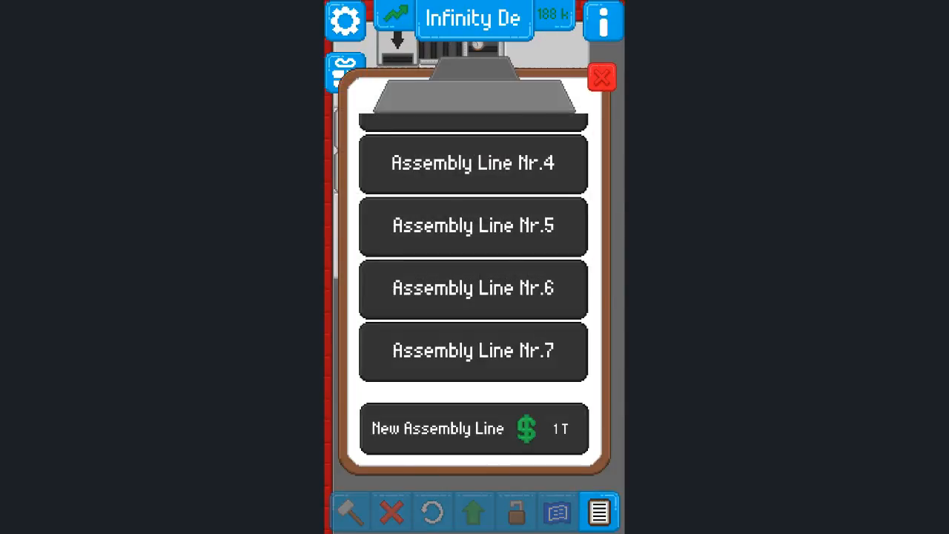
scroll("up", 3)
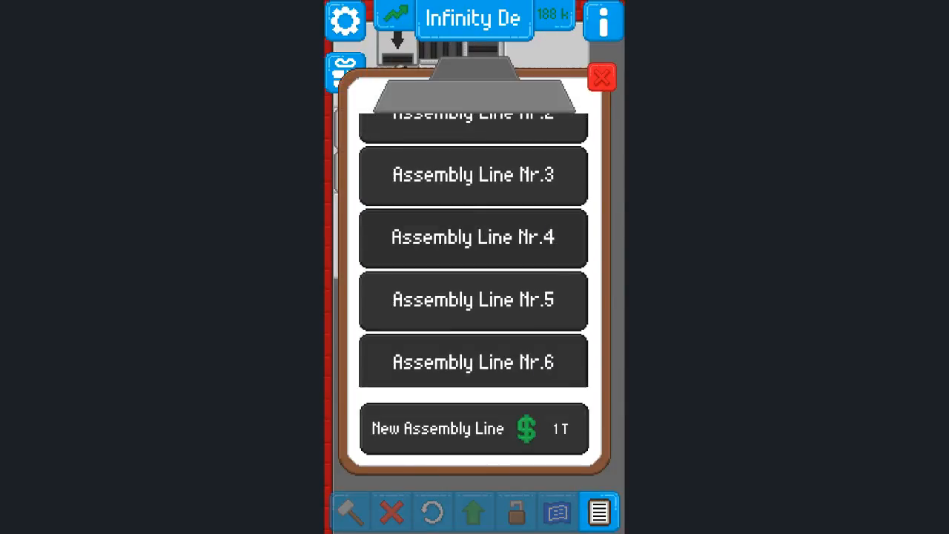
left_click(601, 76)
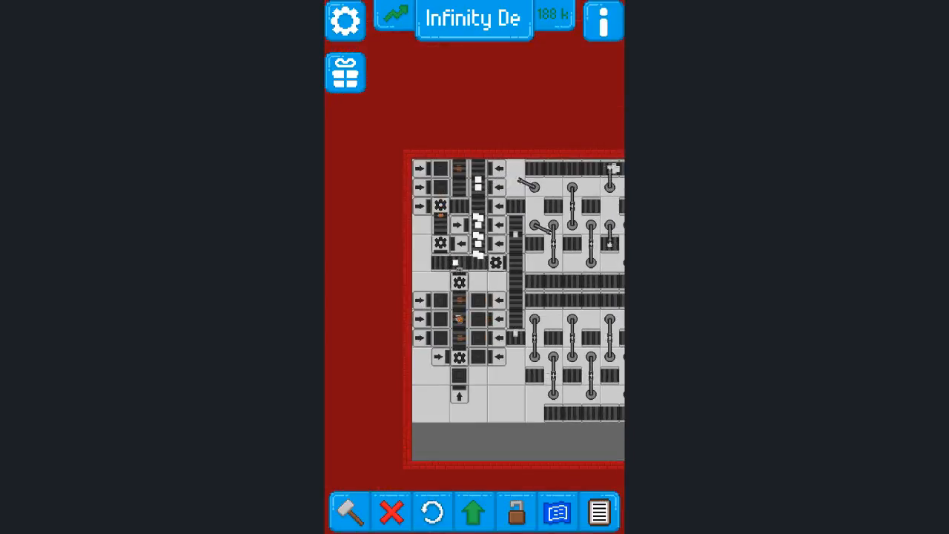